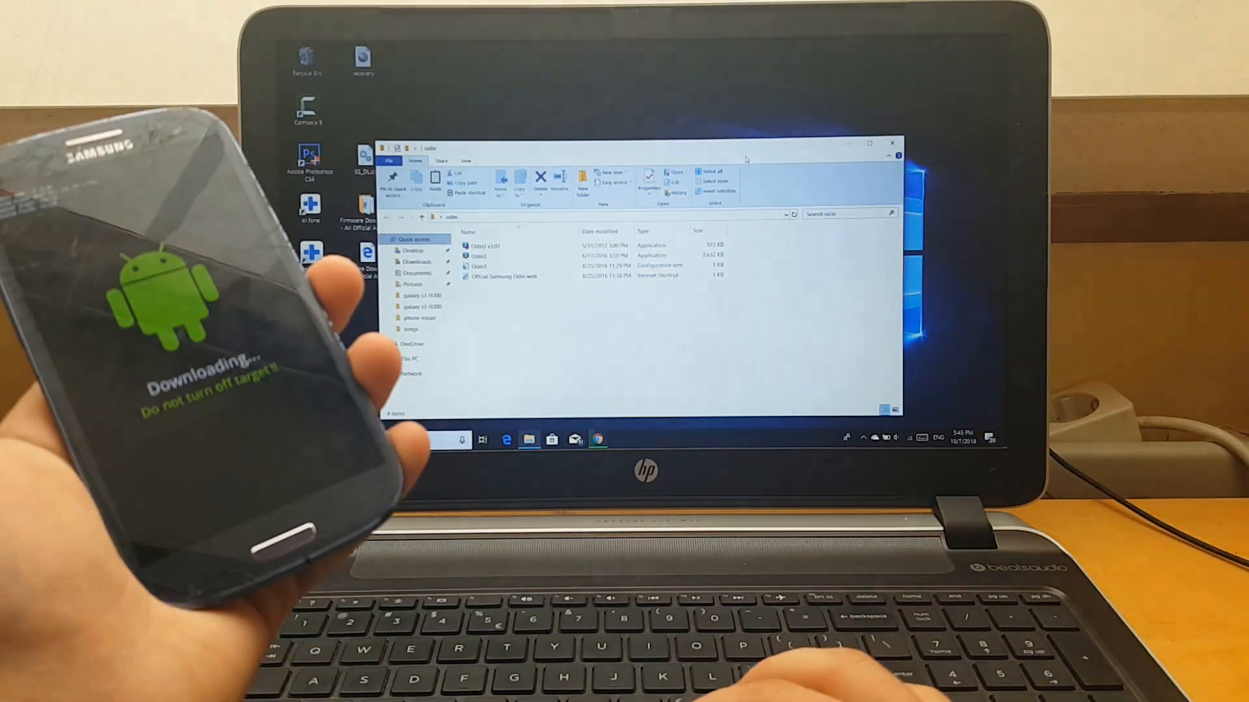
Step: Launch Odin3 from the odin folder and open the AP firmware file picker
left_click(478, 255)
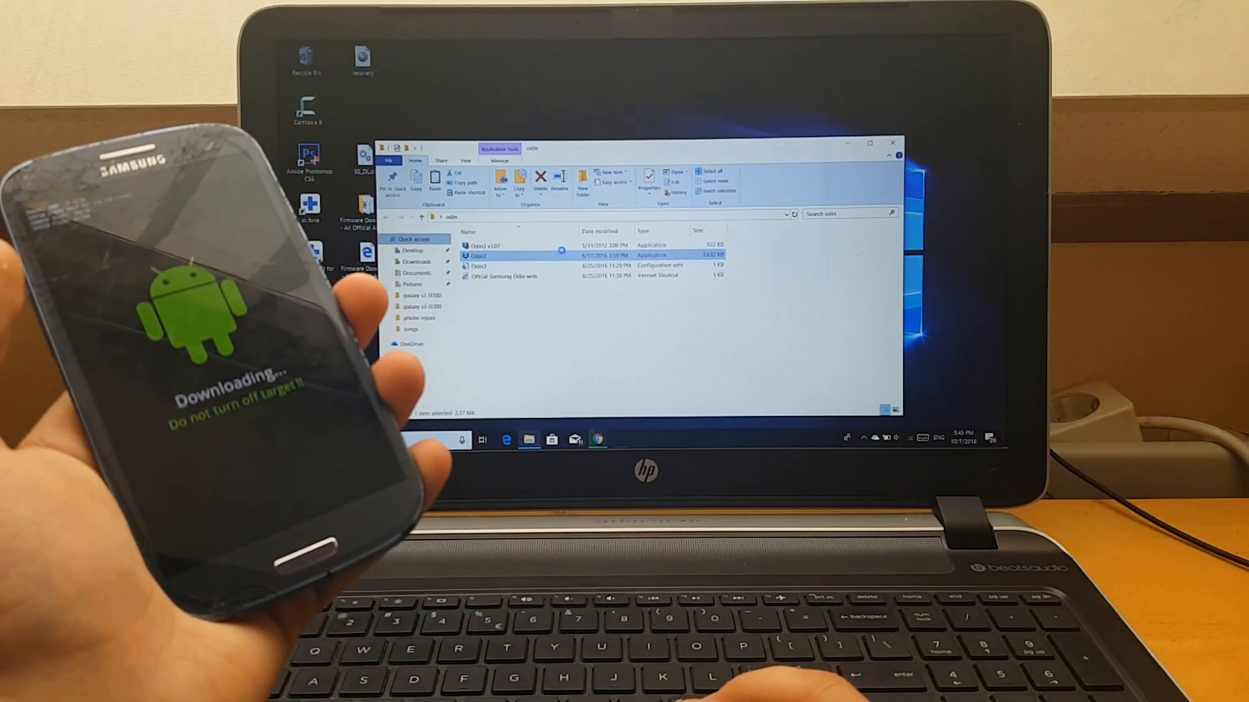
double_click(478, 255)
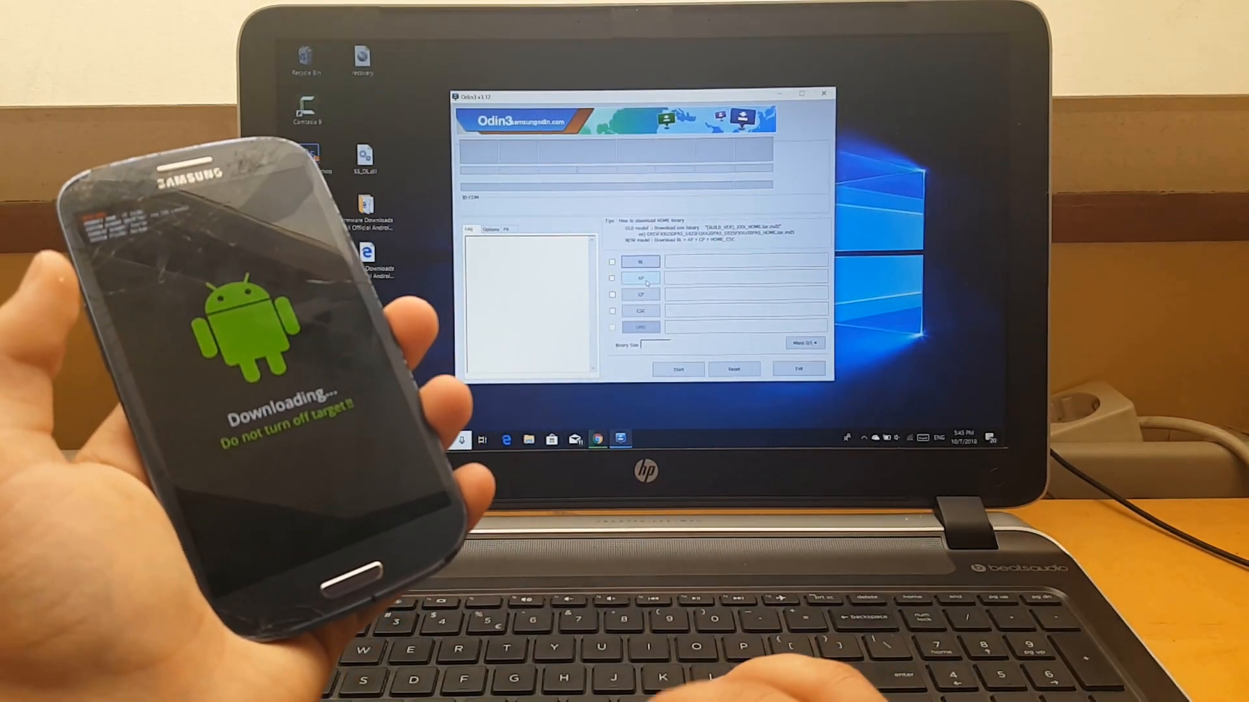
left_click(640, 277)
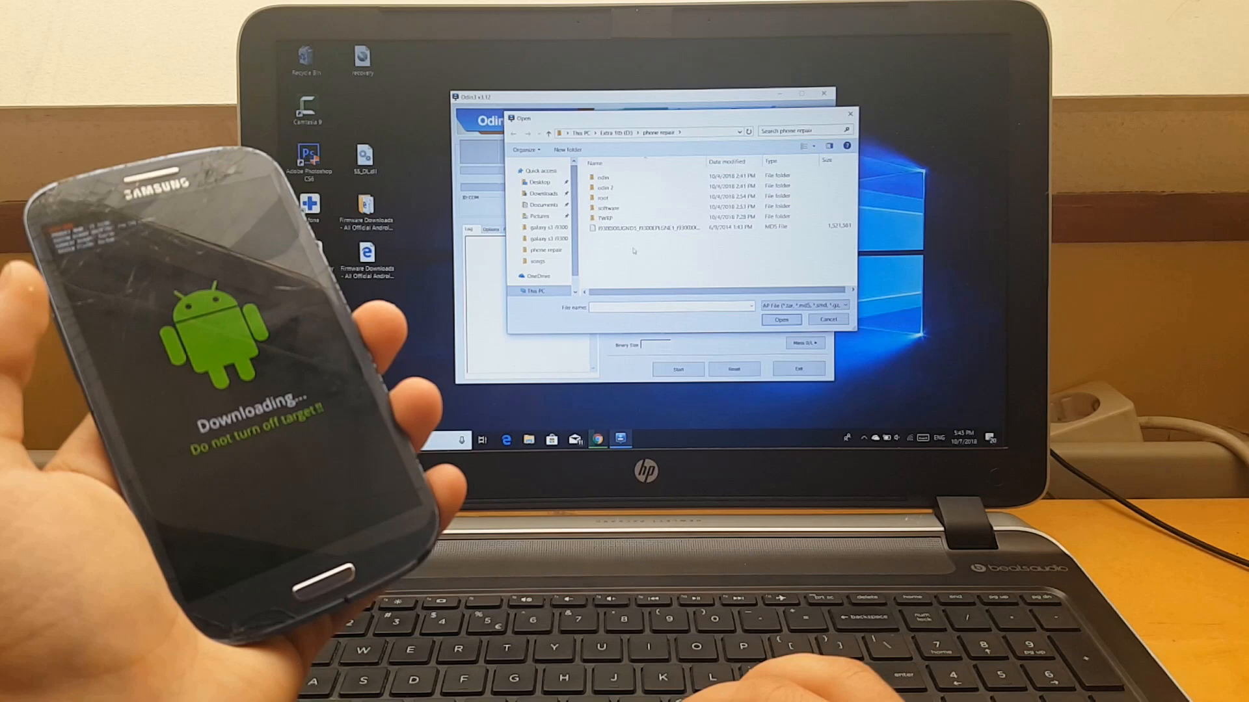
left_click(539, 182)
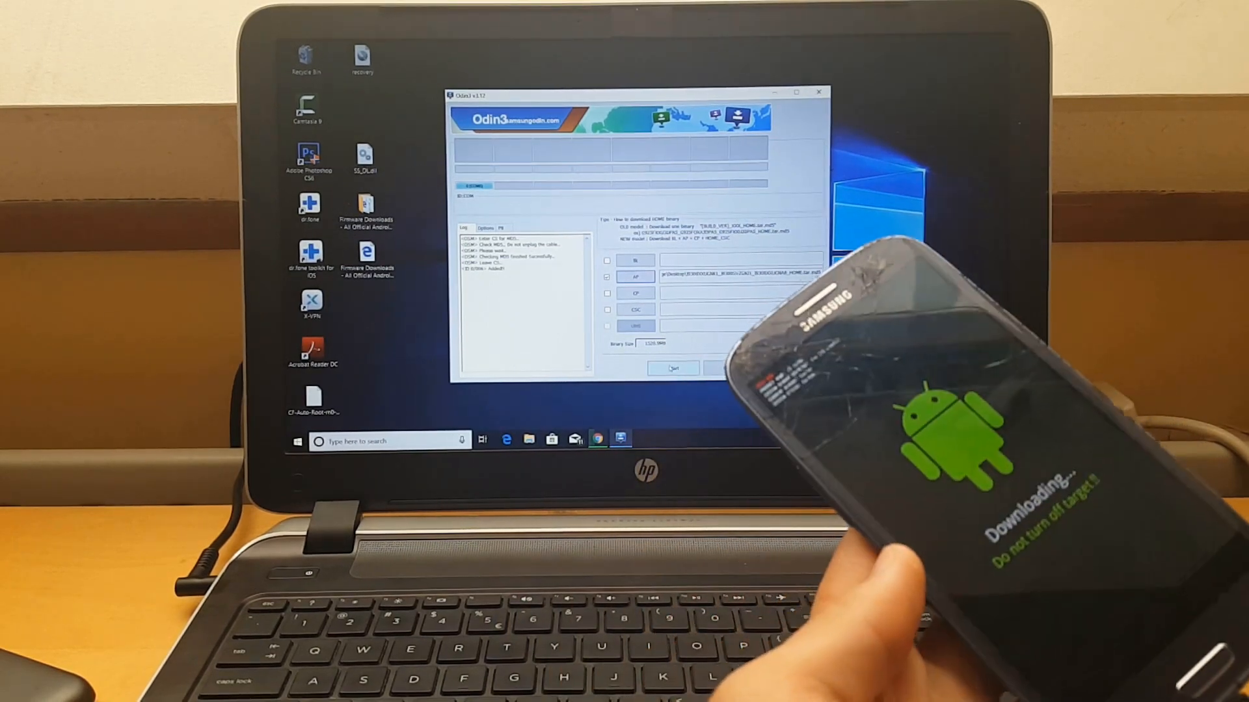
Step: Start flashing the loaded AP firmware to the phone in Download mode
left_click(674, 368)
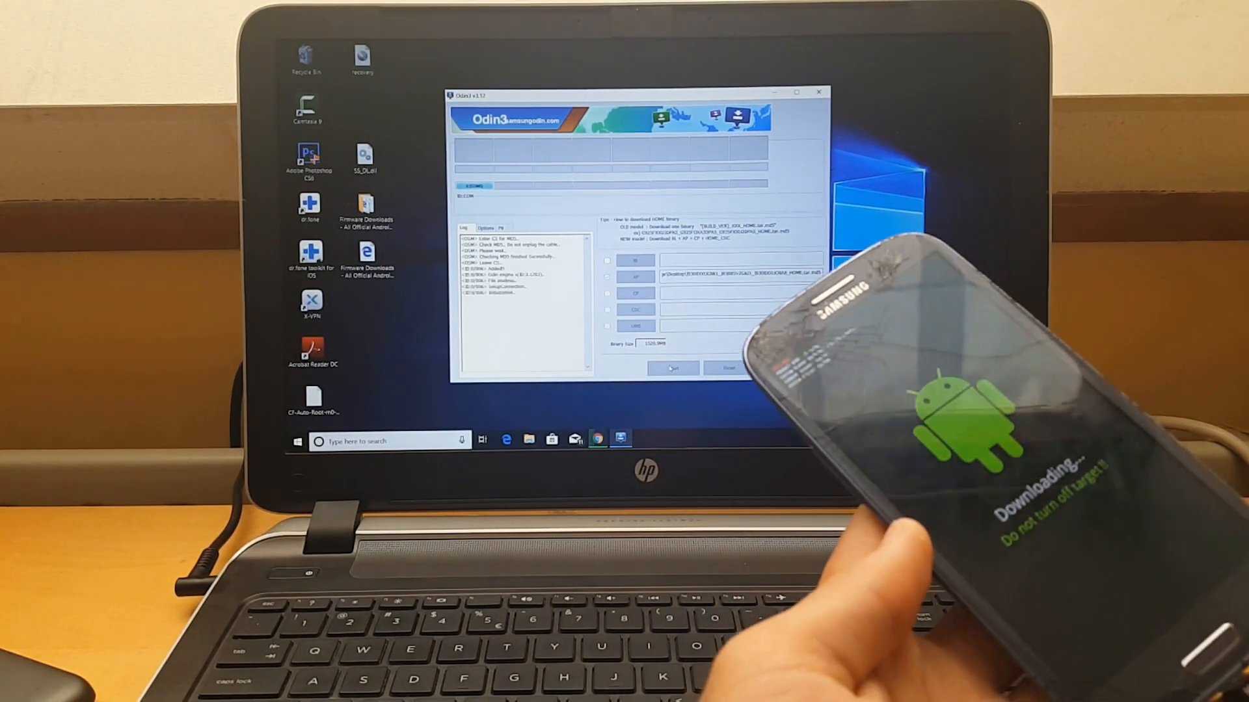